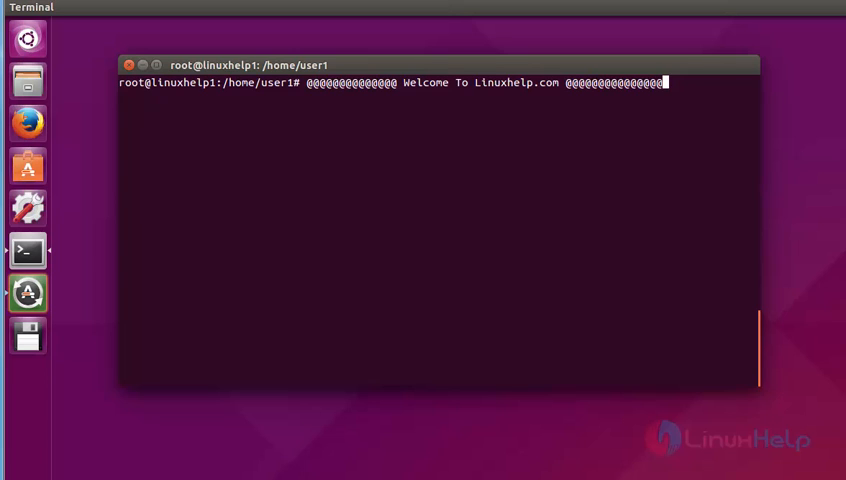
Enter the add-apt-repository command for ppa:rvm/smplayer at the root prompt
text(add-apt-repository ppa:rvm/smplayer)
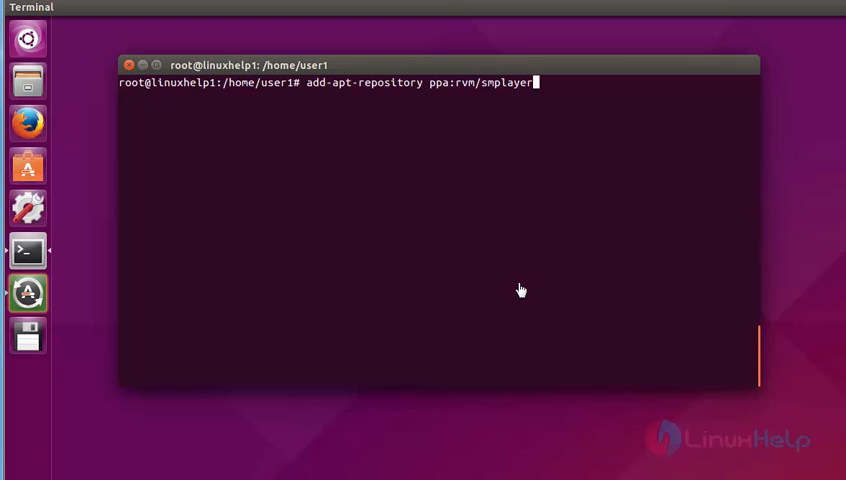
mouse_move(443, 202)
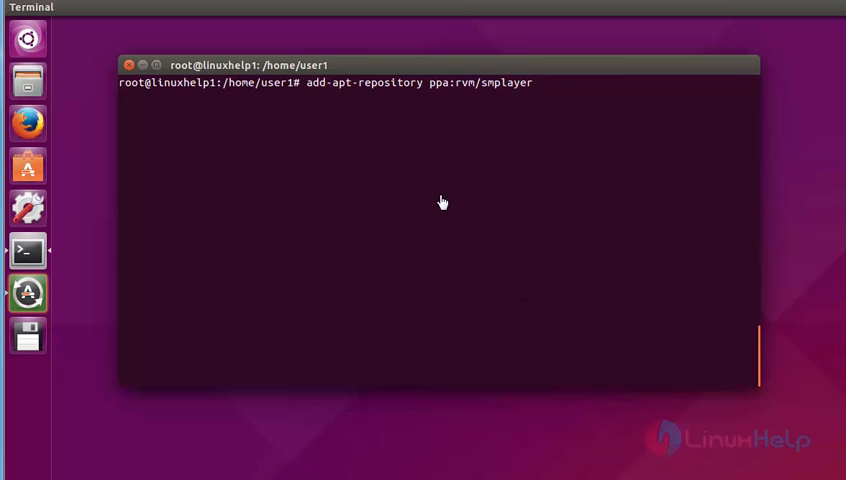
mouse_move(437, 191)
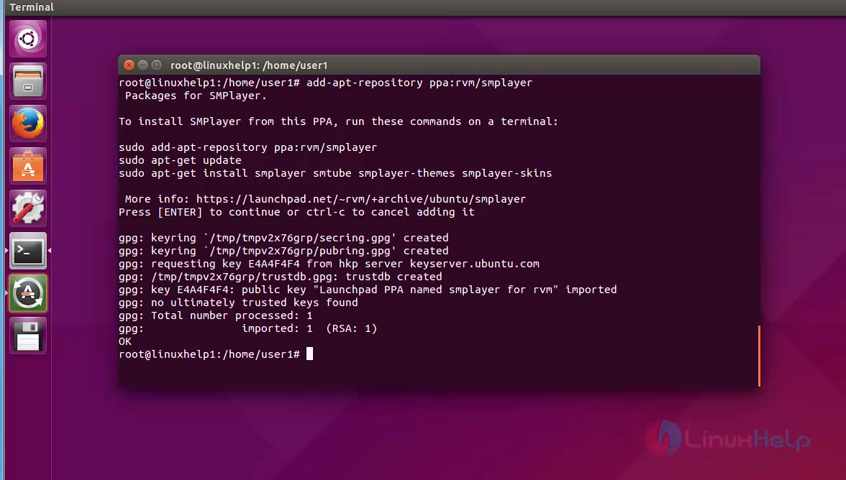
mouse_move(457, 319)
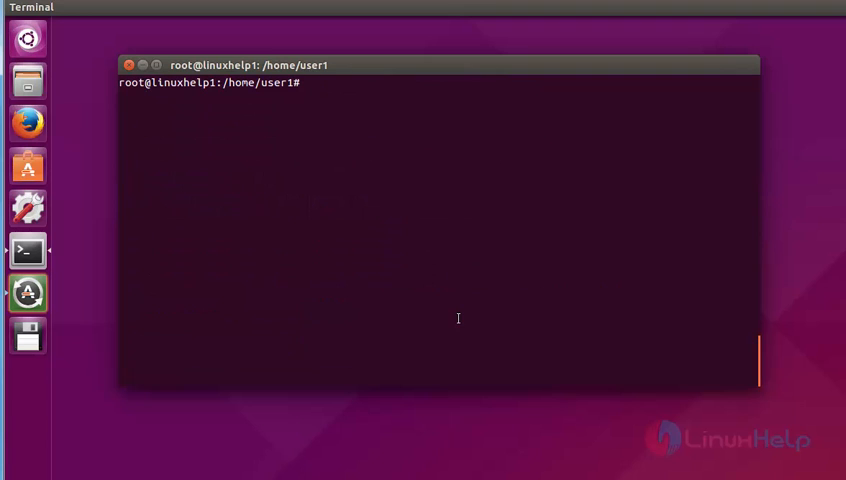
Run apt-get update to refresh the system package lists
text(apt-)
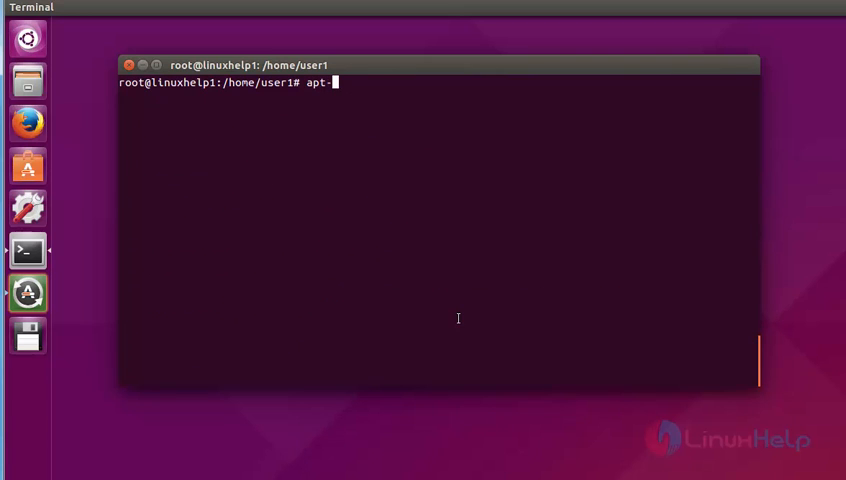
text(get u)
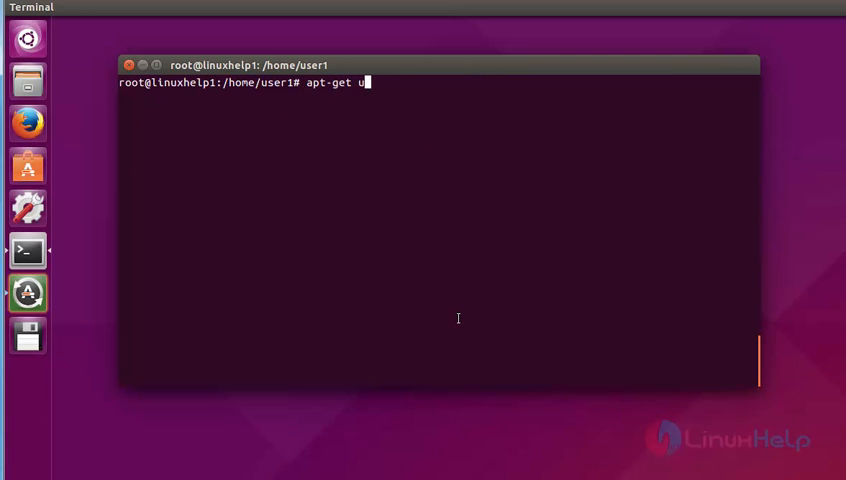
text(pdate)
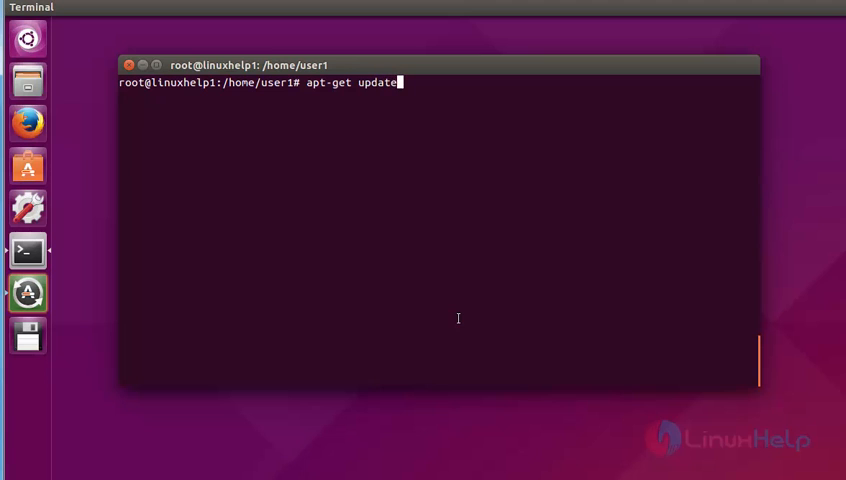
key(Return)
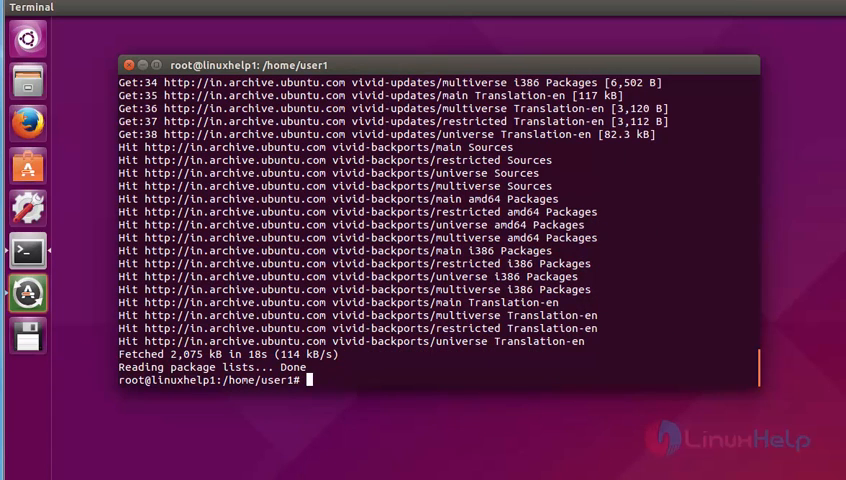
mouse_move(500, 380)
text(ap)
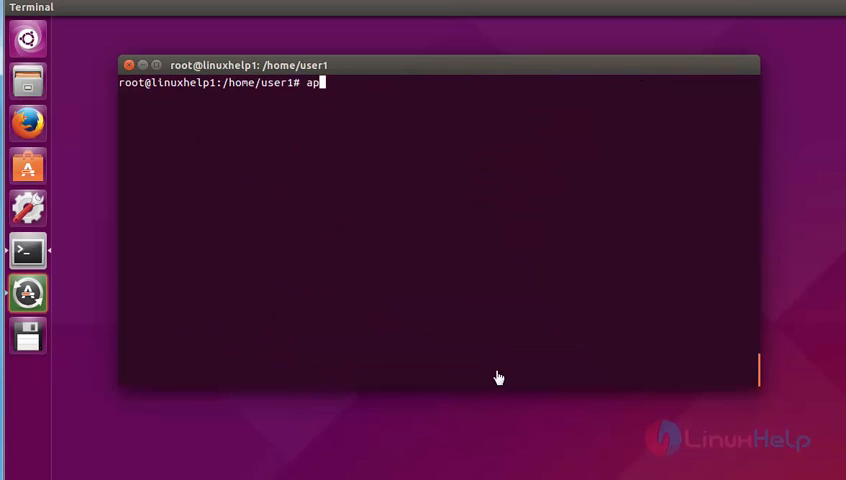
Begin the apt-get install command with the smplayer package, correcting a typo
text(t-get)
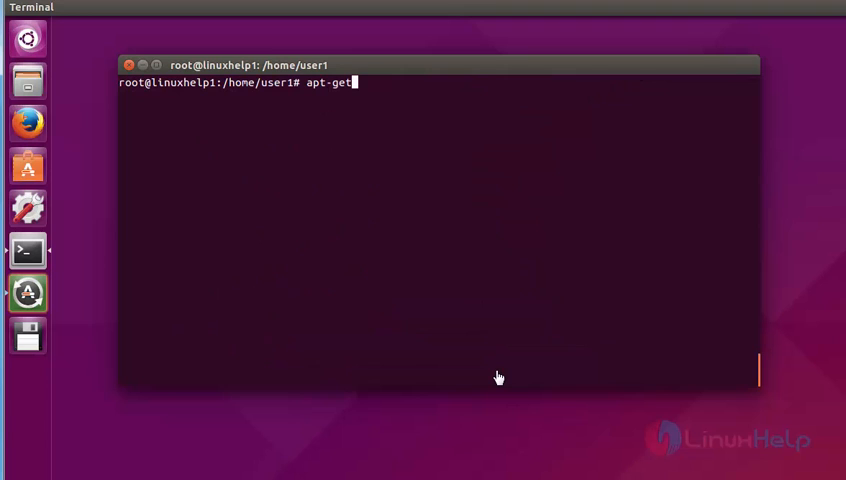
text(inst)
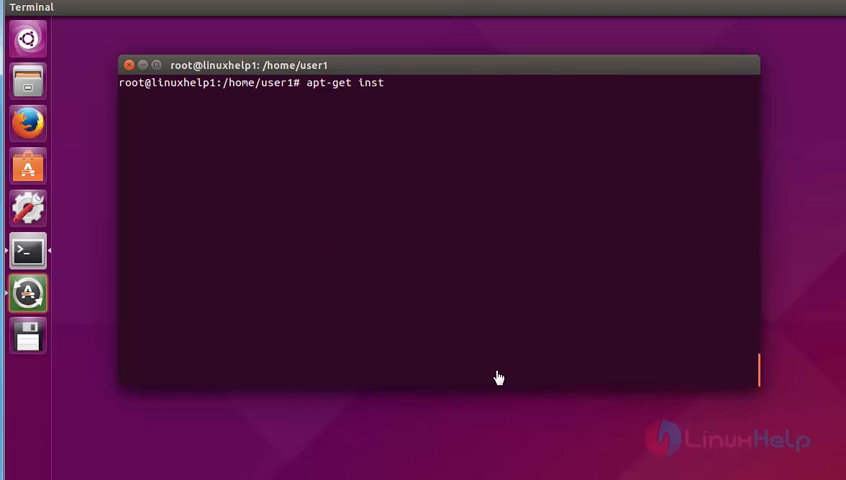
text(a)
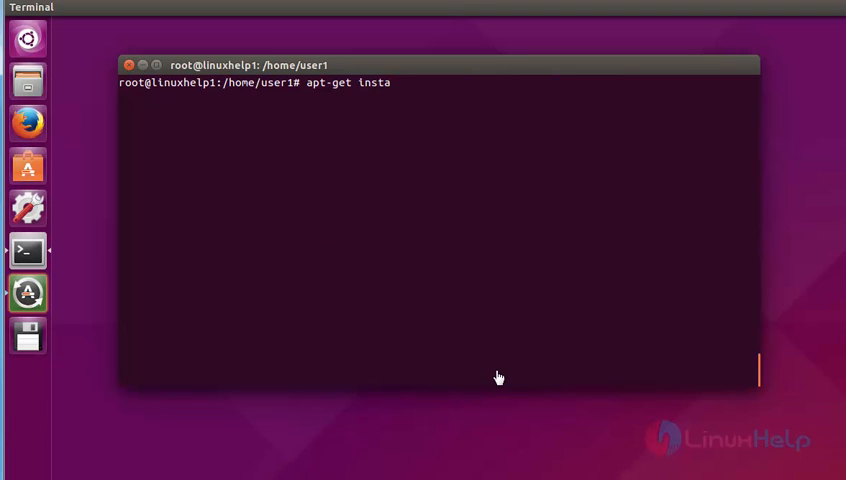
text(ll s)
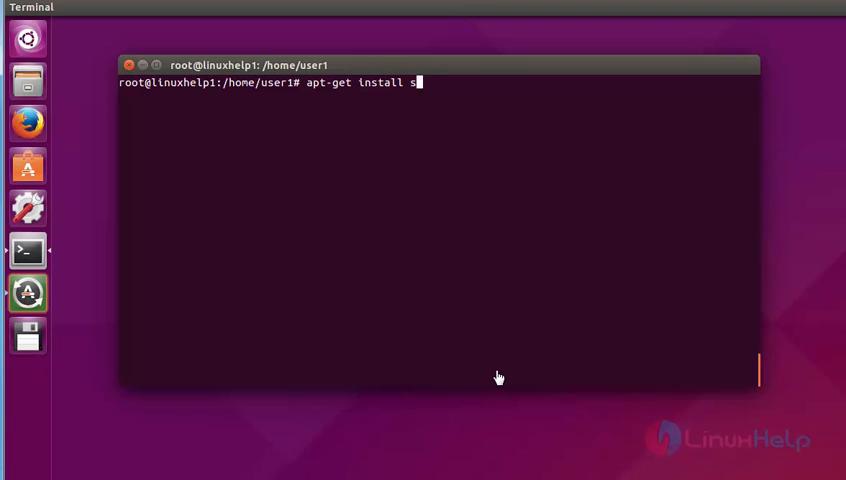
text(mp)
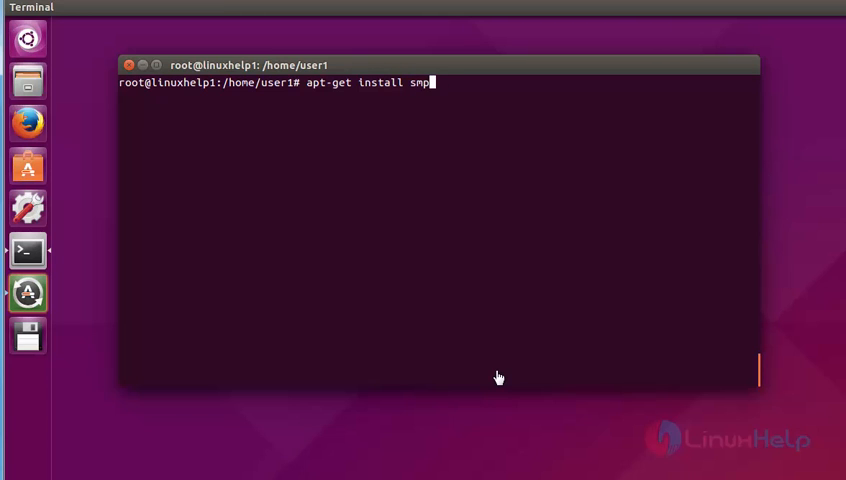
text(laue)
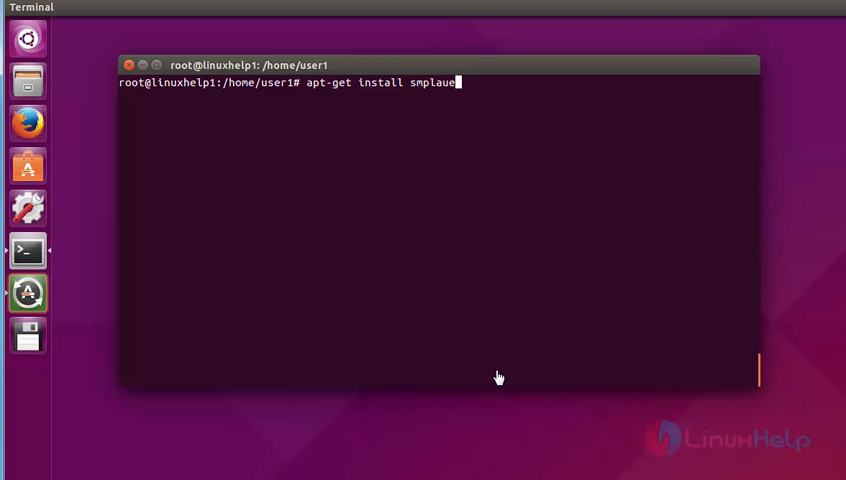
key(BackSpace)
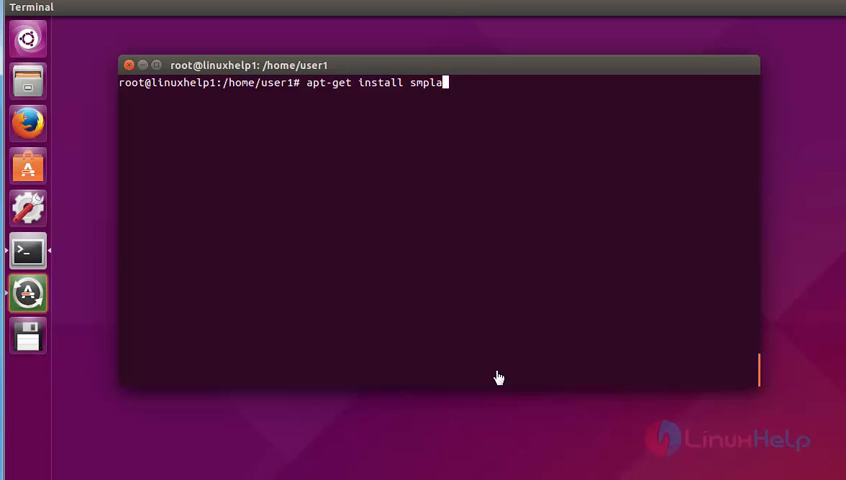
text(yer)
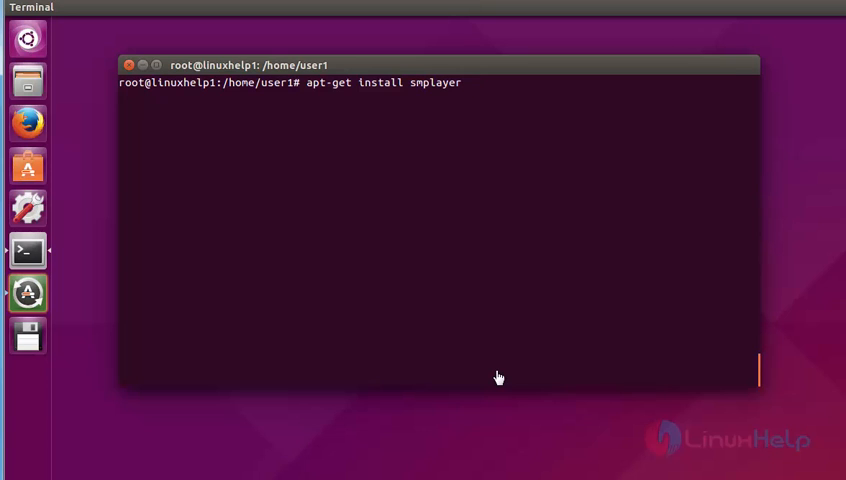
Add smplayer-themes and smplayer-skins, confirm installation with y, then clear the screen
text(sm)
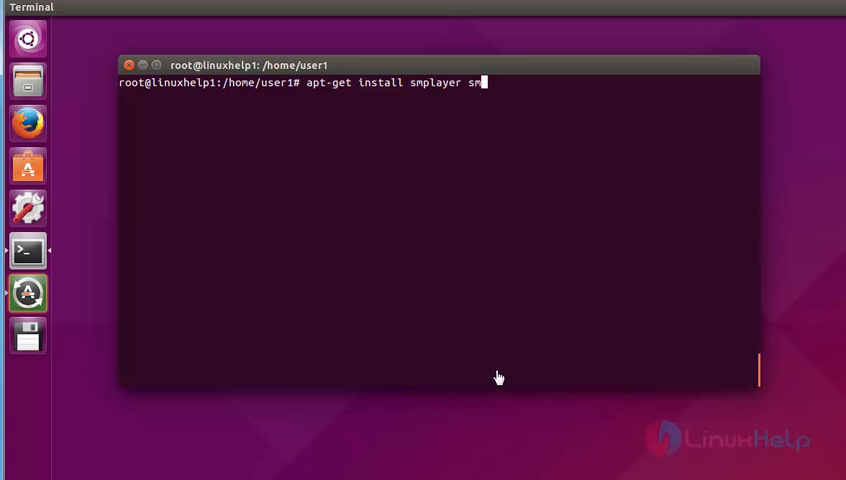
text(player)
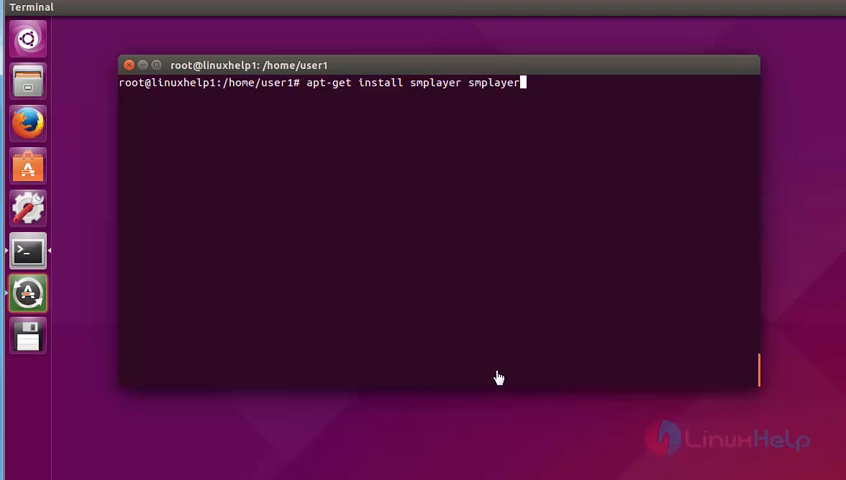
text(-t)
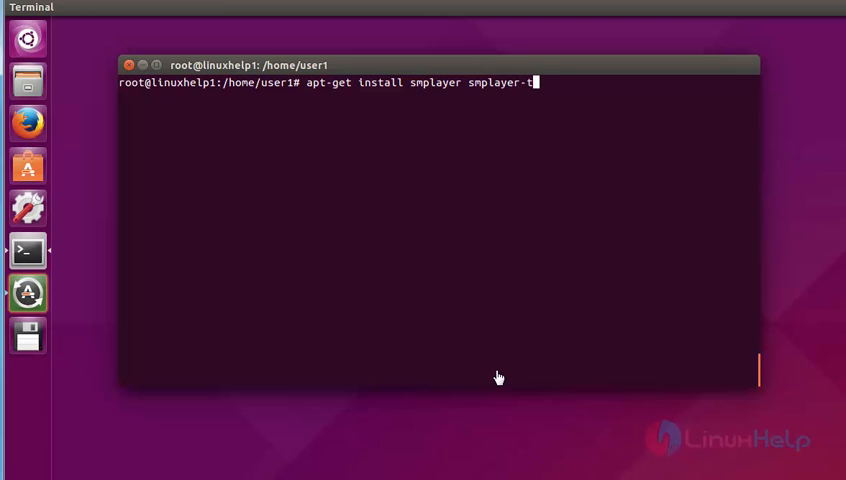
text(hemes)
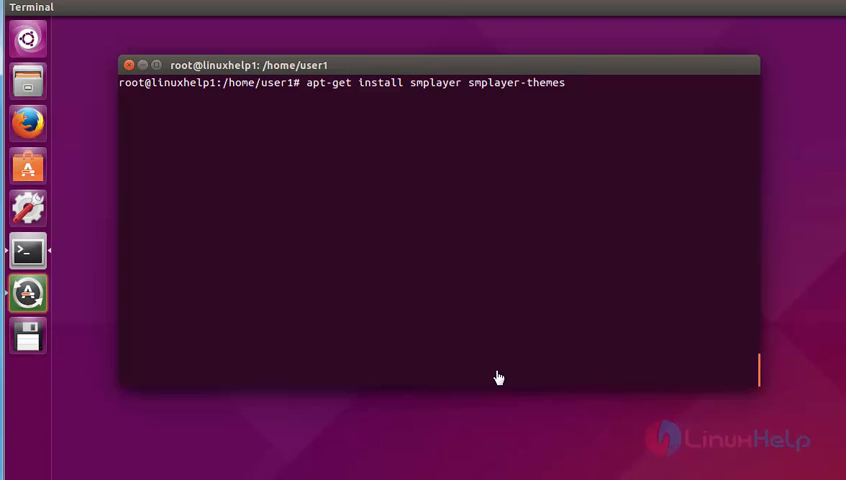
text(s)
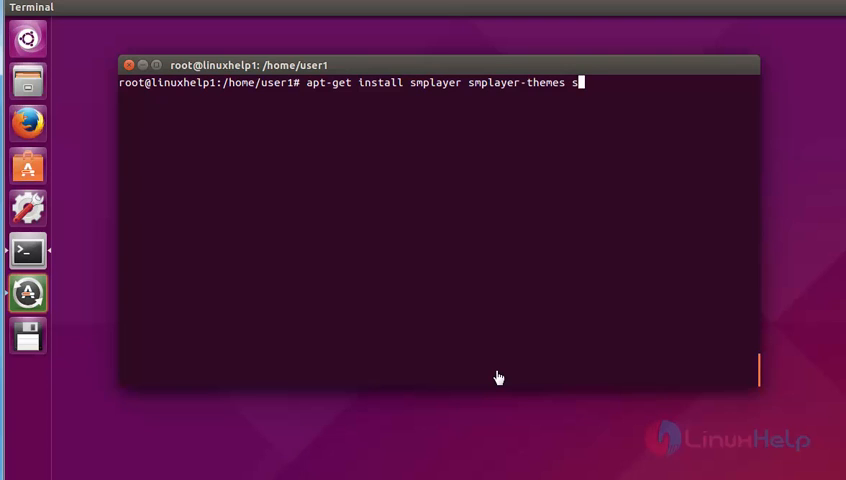
text(mplayer-skins)
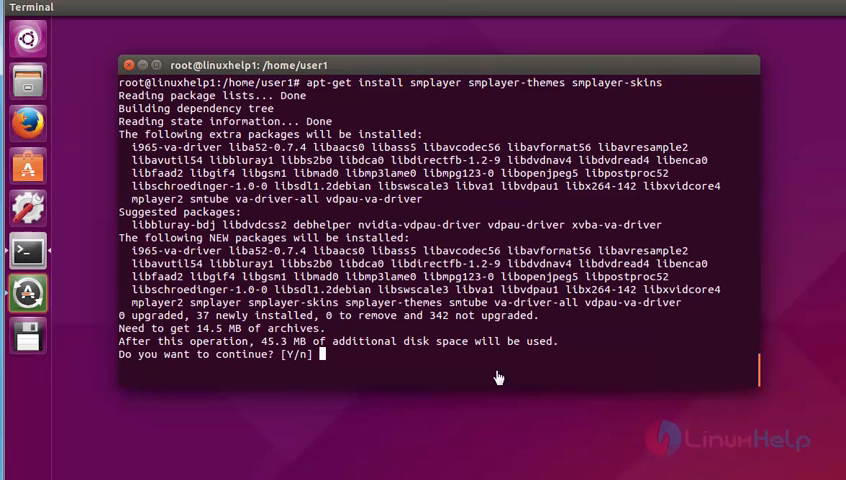
text(y)
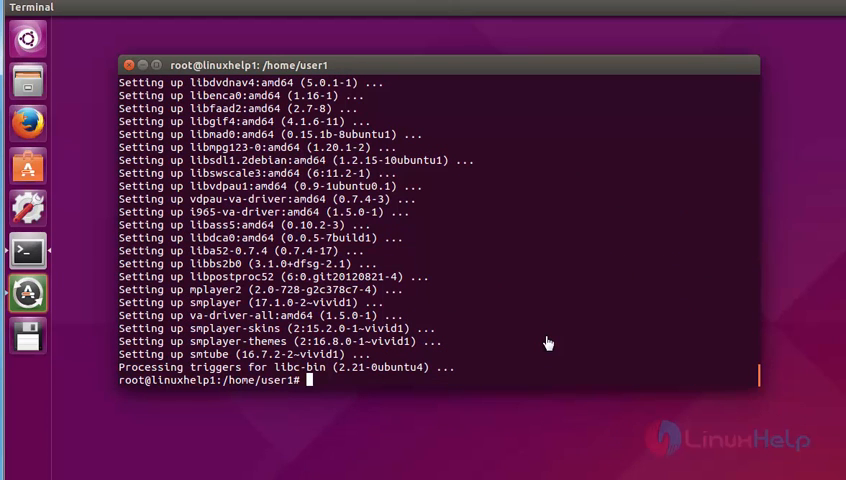
text(clear)
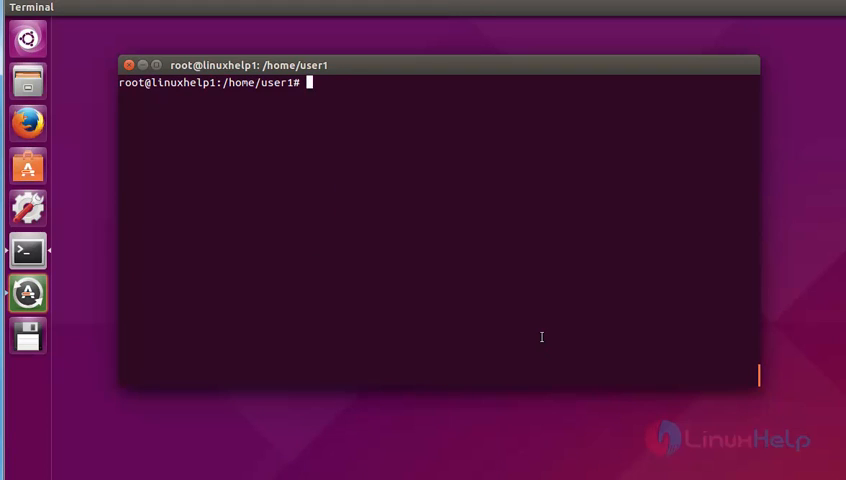
List commands matching 'smp' with Tab completion, showing smplayer and smproxy
text(smp)
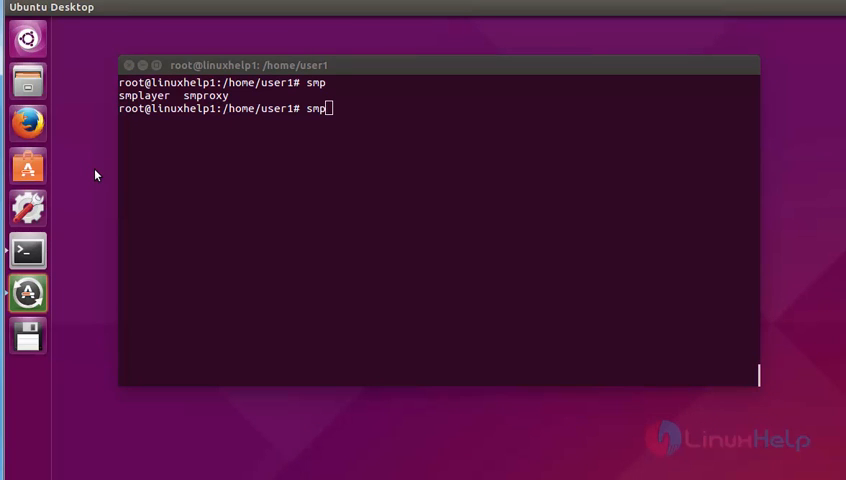
Search the Ubuntu Dash for 'smp' and launch SMPlayer from the results
click(27, 37)
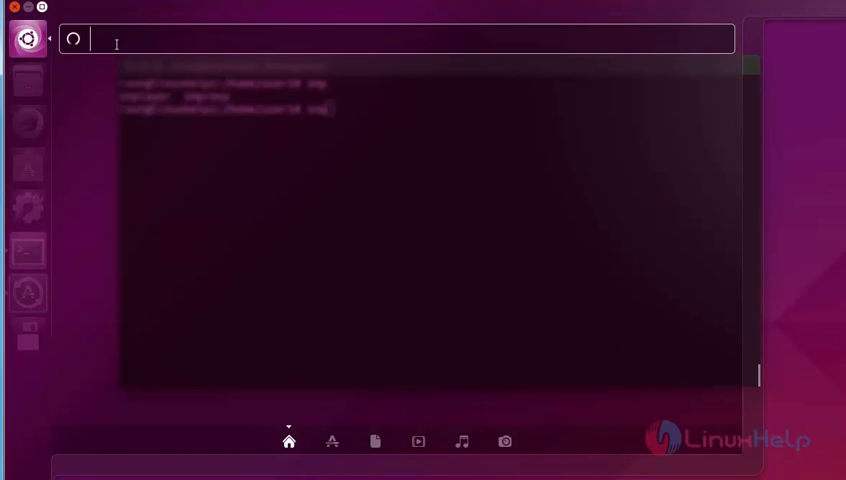
text(smpl)
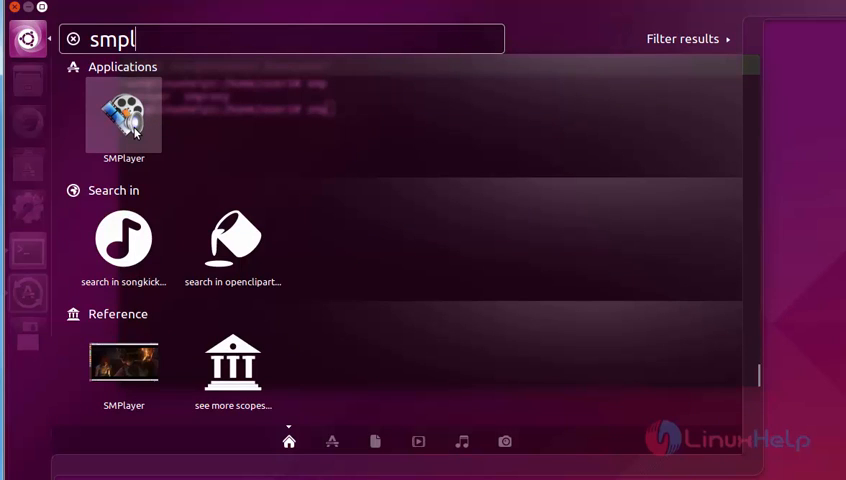
click(27, 250)
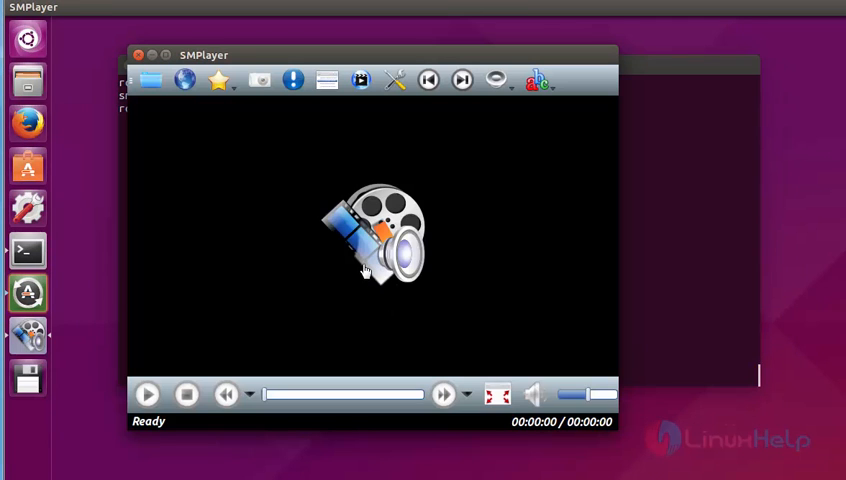
mouse_move(239, 60)
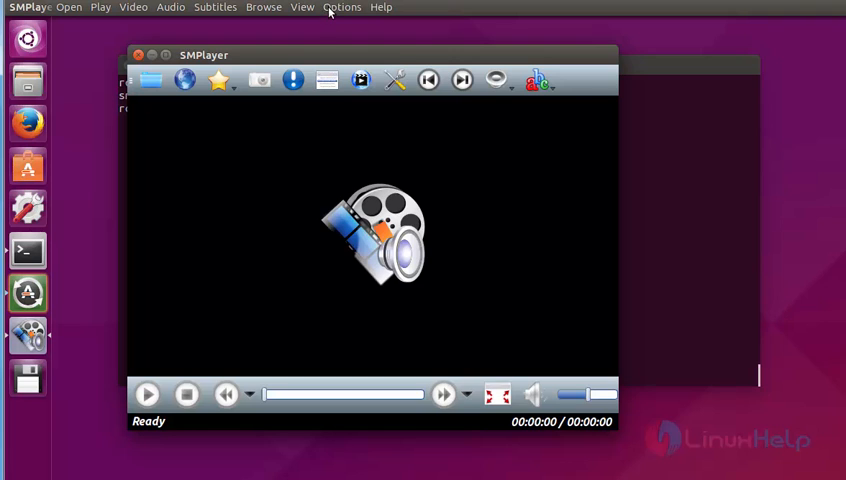
Open SMPlayer's Help menu showing the About SMPlayer entry
click(342, 7)
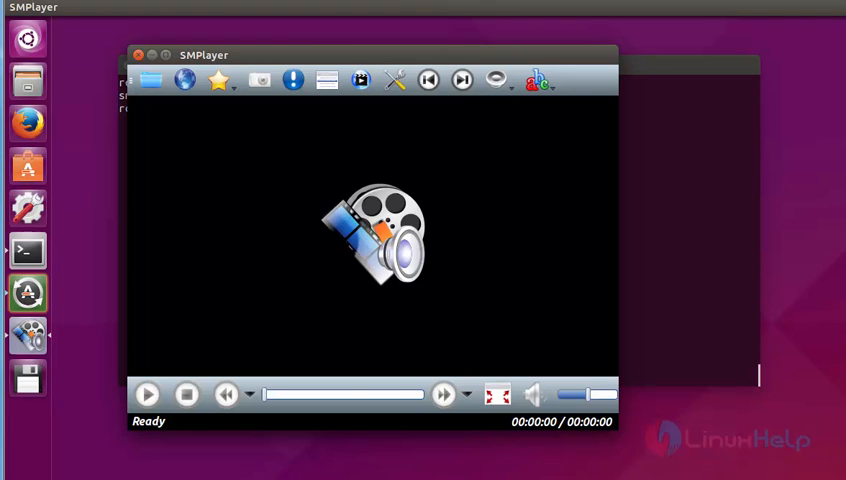
mouse_move(216, 33)
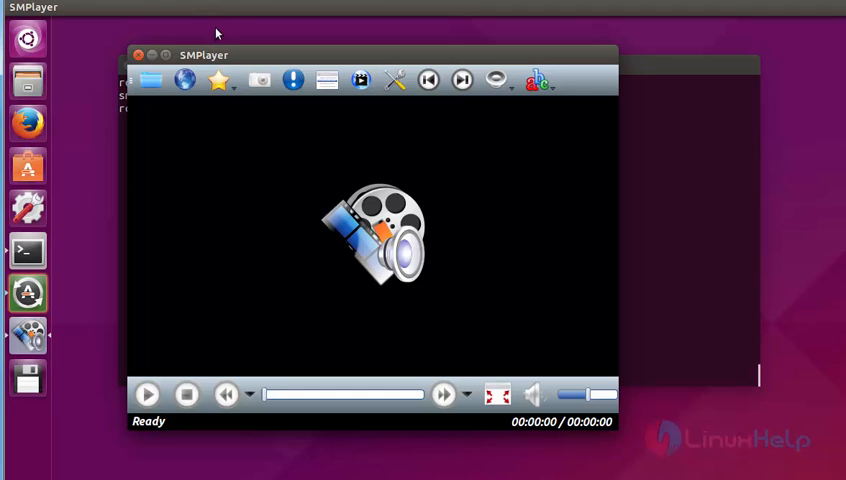
click(381, 7)
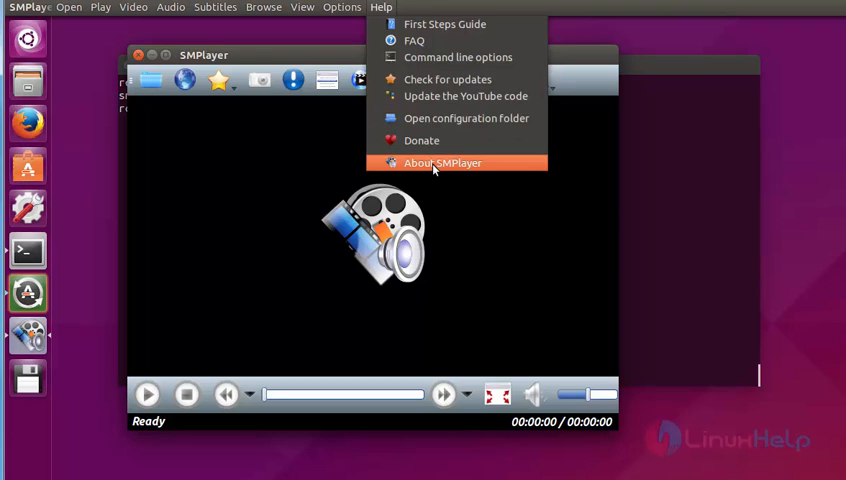
Open About SMPlayer to view version 17.1.0 (revision 8380)
click(442, 163)
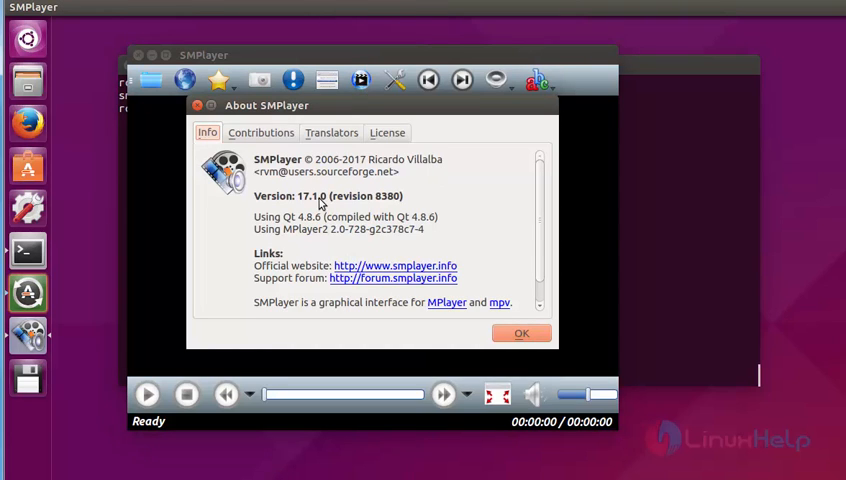
mouse_move(308, 207)
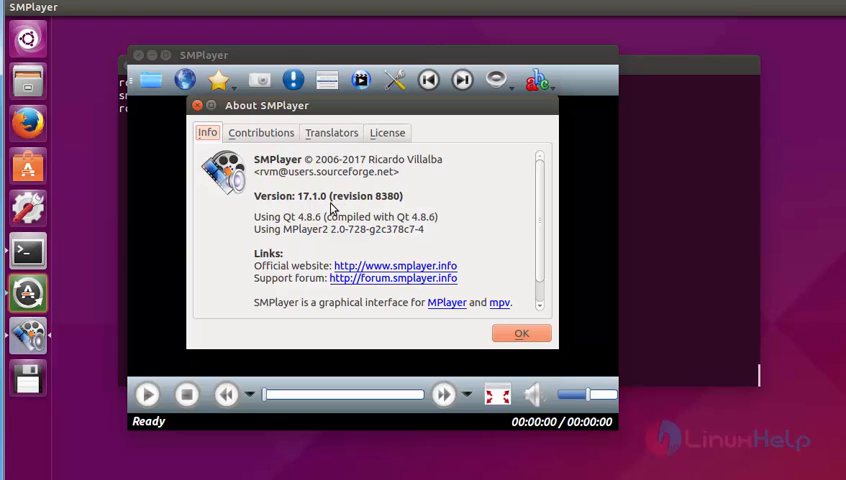
mouse_move(137, 54)
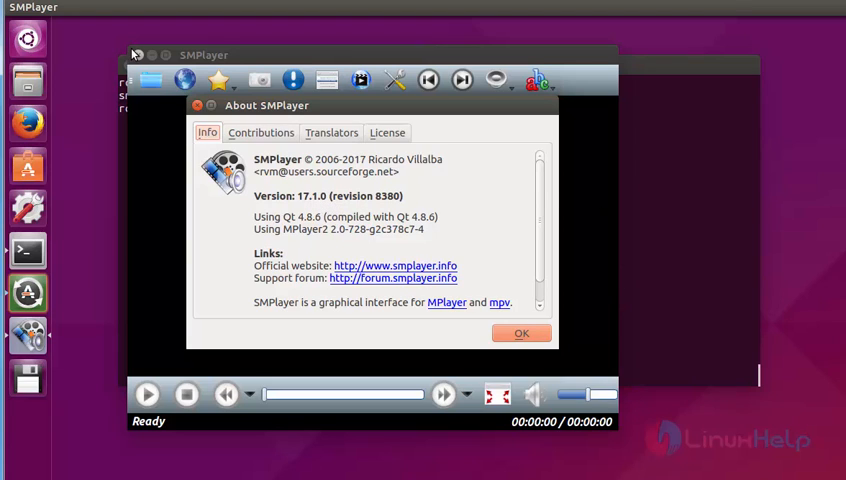
mouse_move(295, 210)
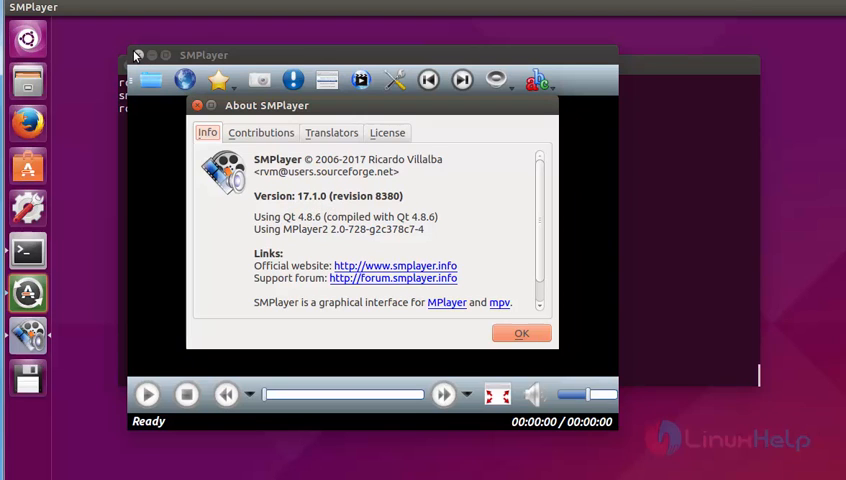
mouse_move(173, 113)
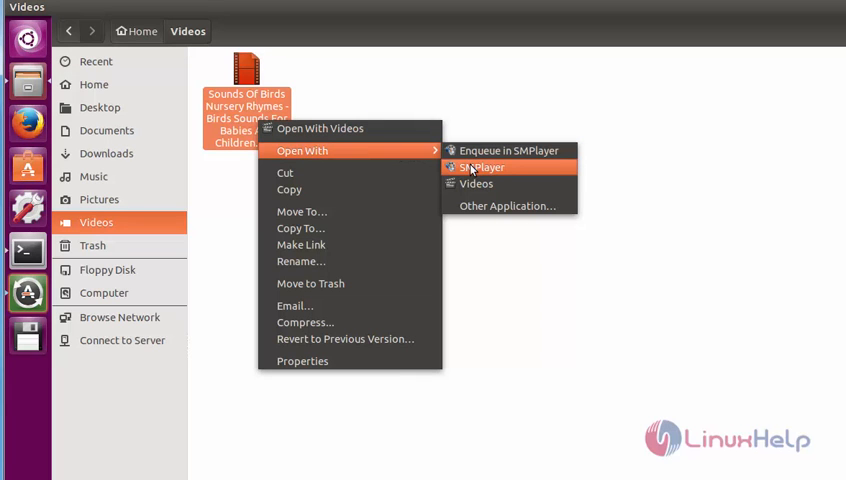
Open the birds nursery rhymes video from Videos with SMPlayer
click(482, 167)
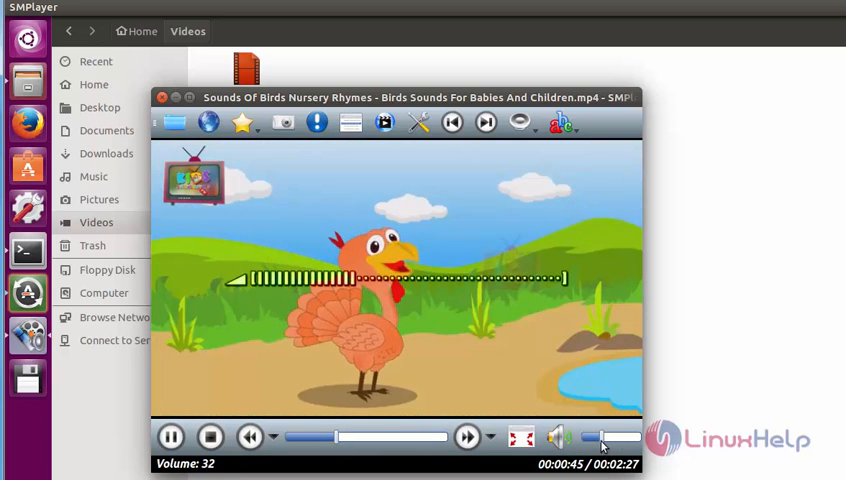
Pause the birds video at 00:00:52 of 00:02:27
click(171, 437)
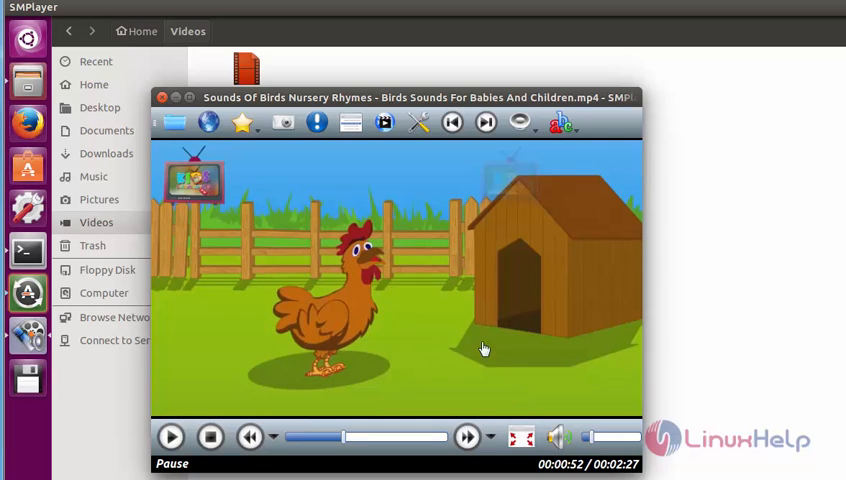
mouse_move(452, 317)
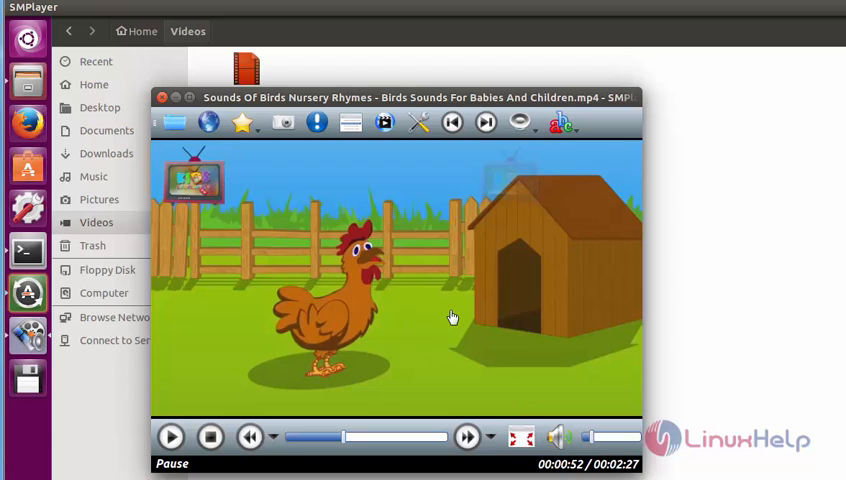
mouse_move(382, 362)
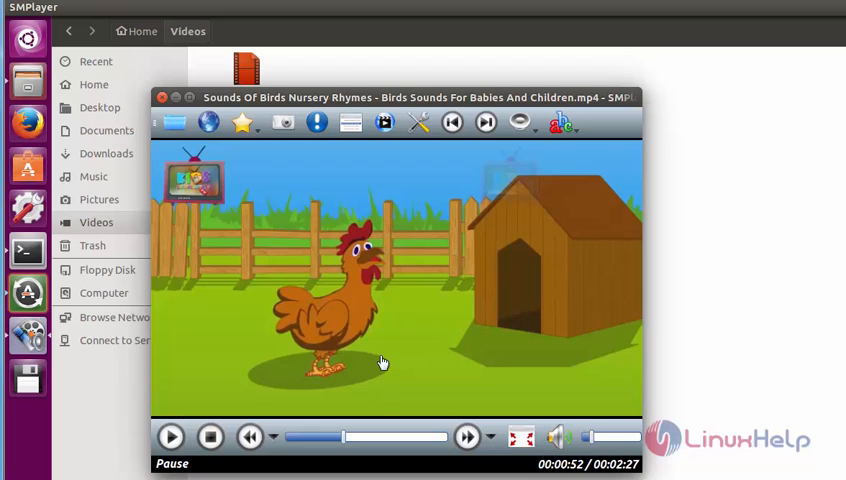
mouse_move(244, 188)
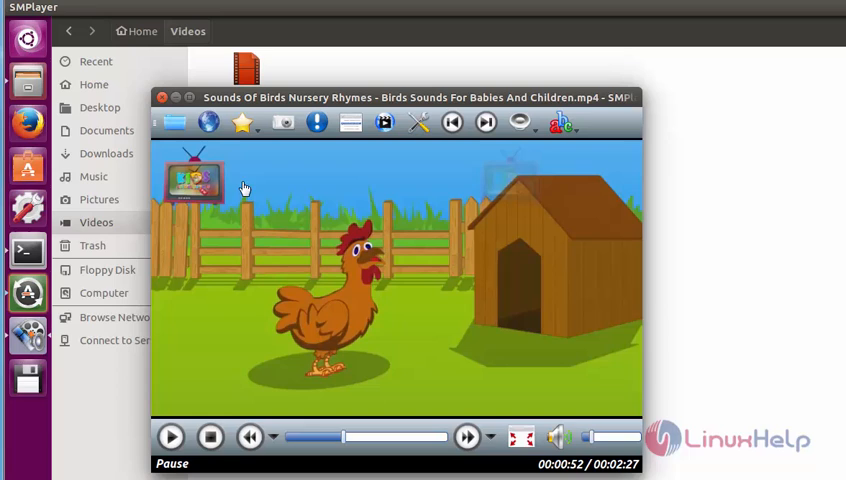
mouse_move(240, 167)
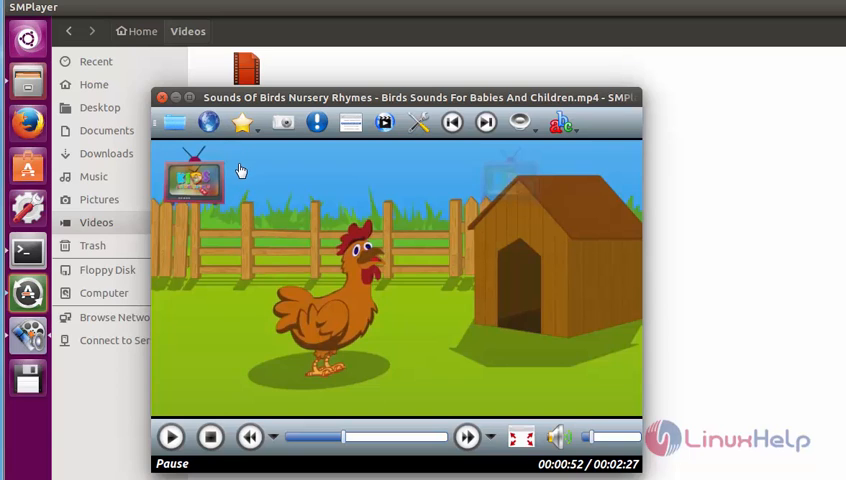
mouse_move(588, 313)
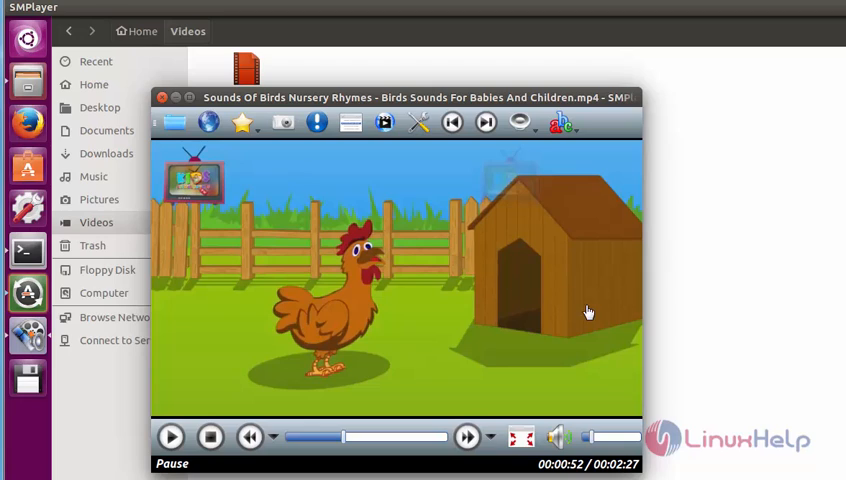